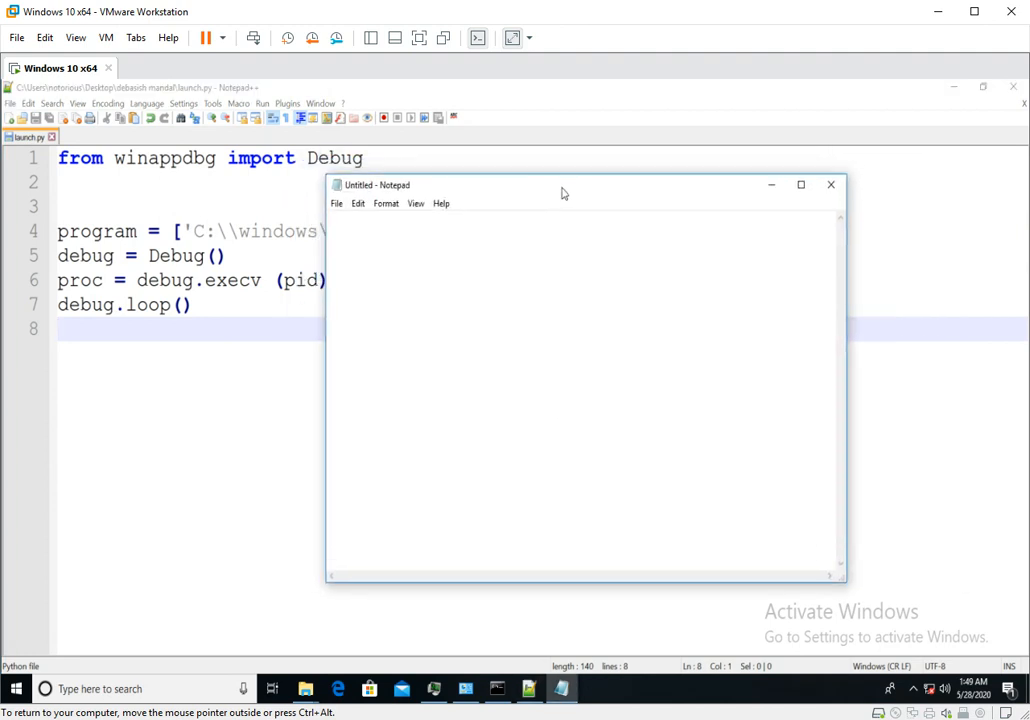
- Drag the empty Untitled - Notepad window off the launch.py script
{"action": "left_click_drag", "start_coordinate": [563, 184], "coordinate": [653, 180]}
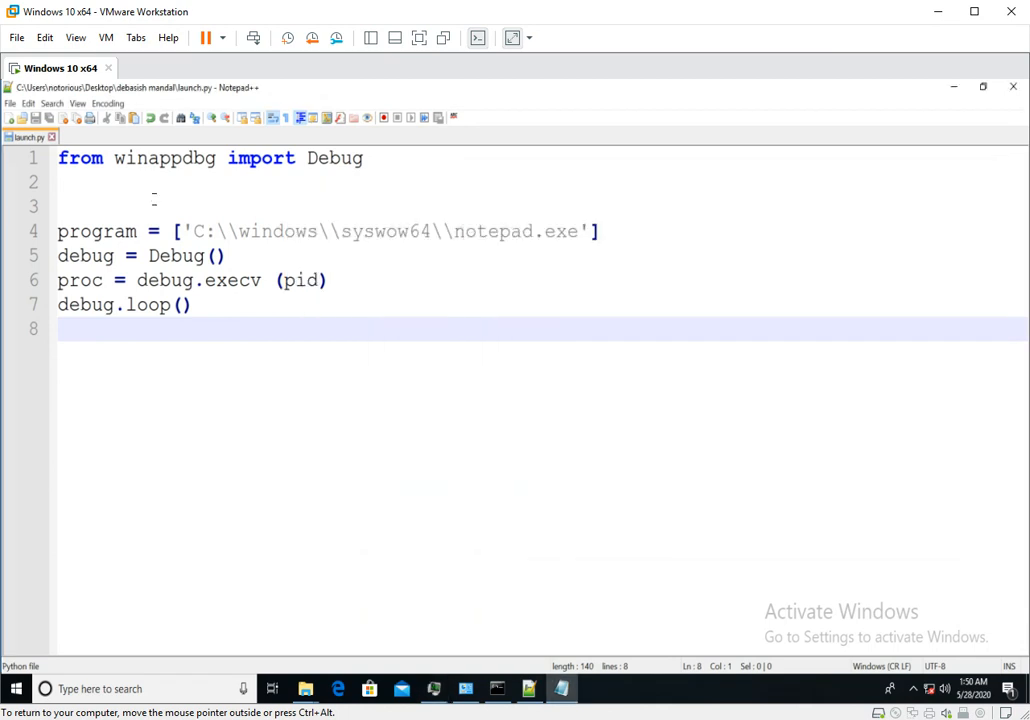
- Add pid = 9480, comment out the program line, and replace execv with attach
{"action": "type", "text": "pid"}
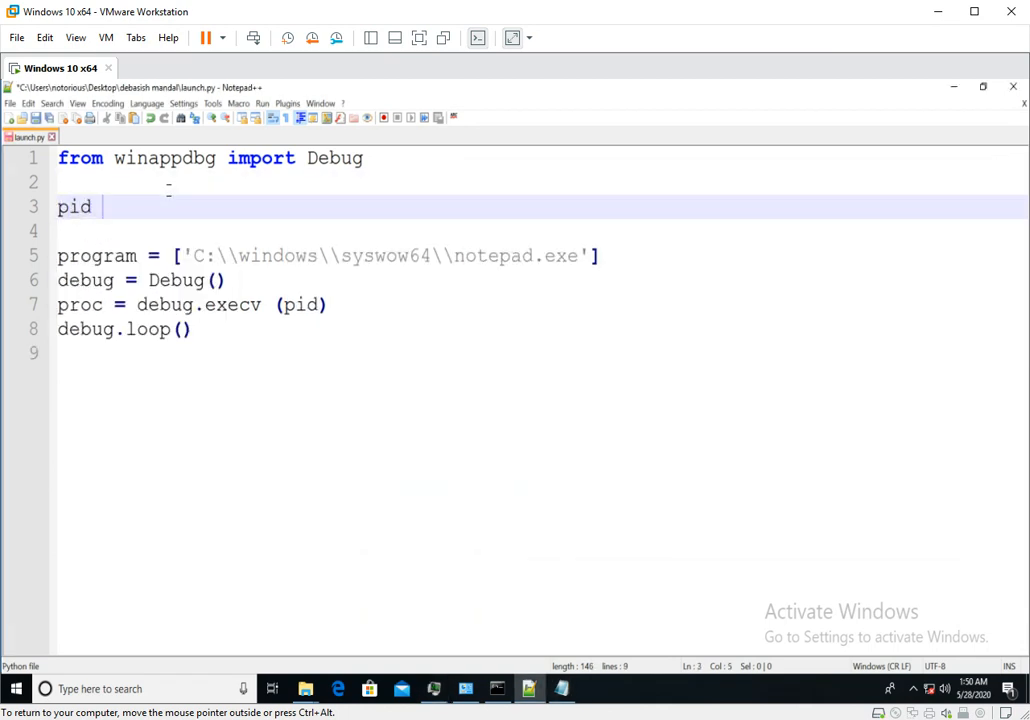
{"action": "type", "text": "= 9480"}
{"action": "left_click", "coordinate": [535, 256]}
{"action": "type", "text": "#"}
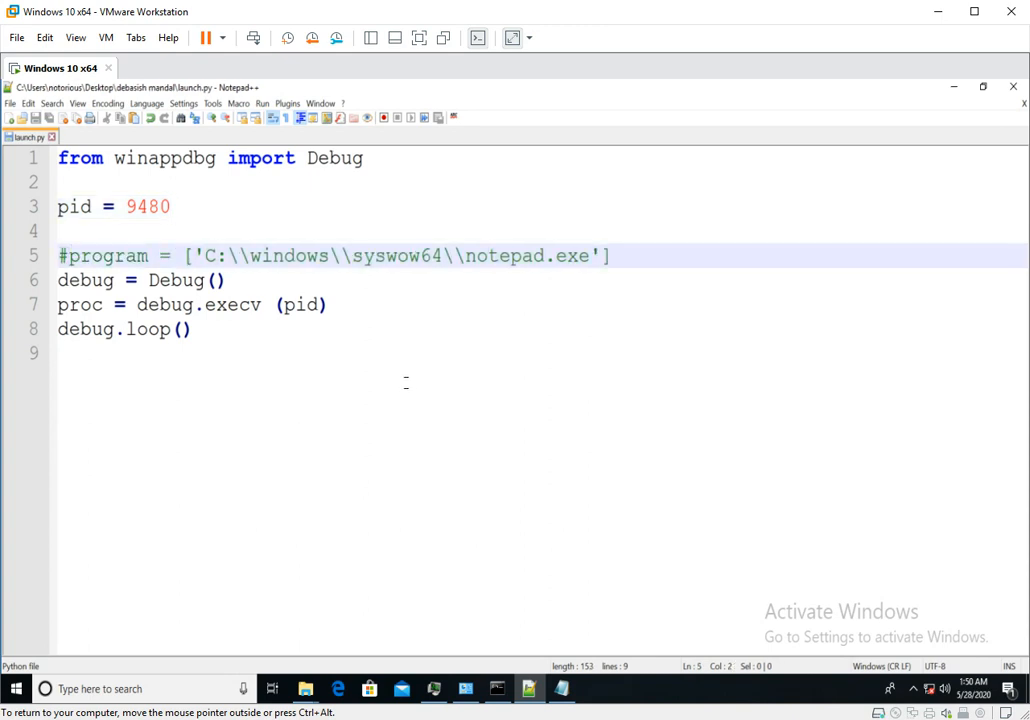
{"action": "double_click", "coordinate": [232, 304]}
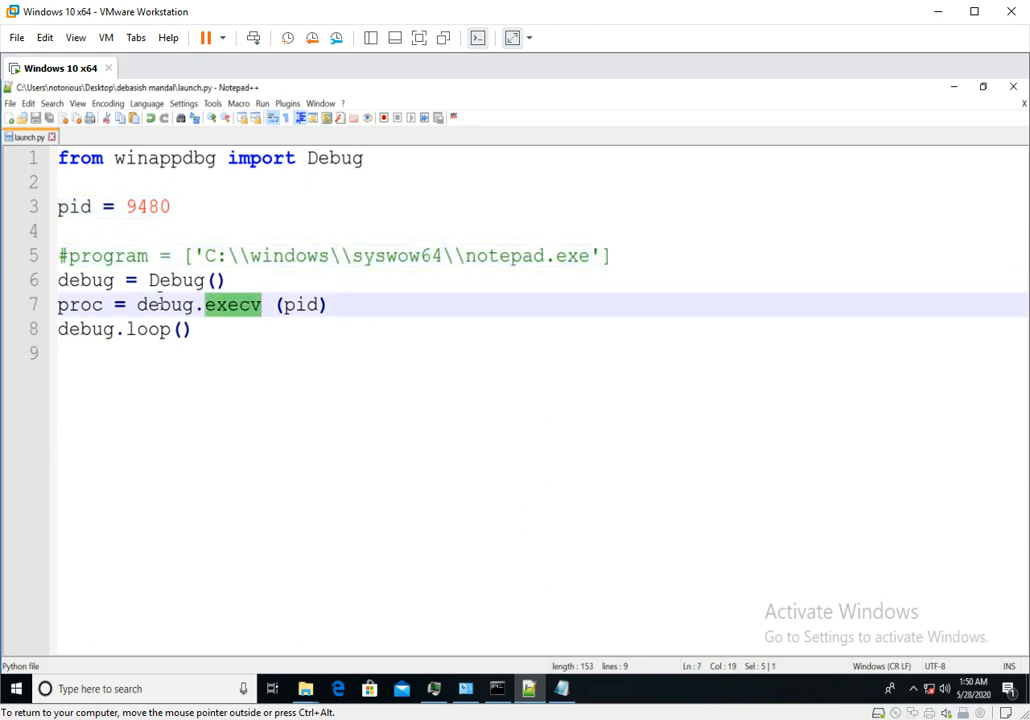
{"action": "left_click", "coordinate": [235, 305]}
{"action": "type", "text": "attach"}
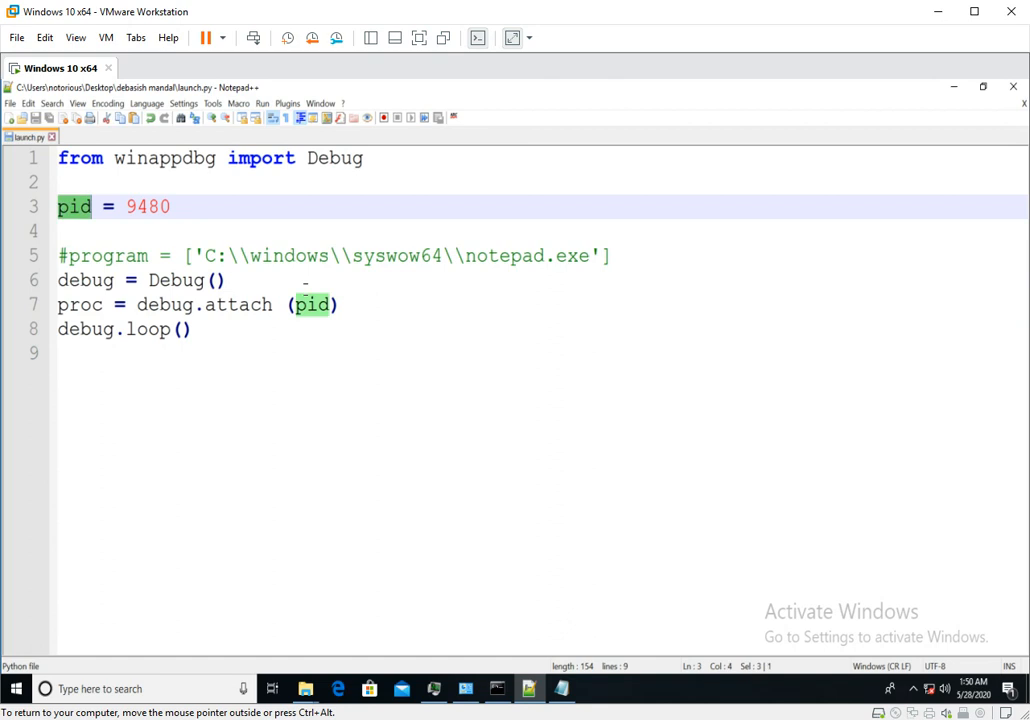
- Add print 'Attching to ',pid after the commented program line and save launch.py
{"action": "left_click", "coordinate": [191, 329]}
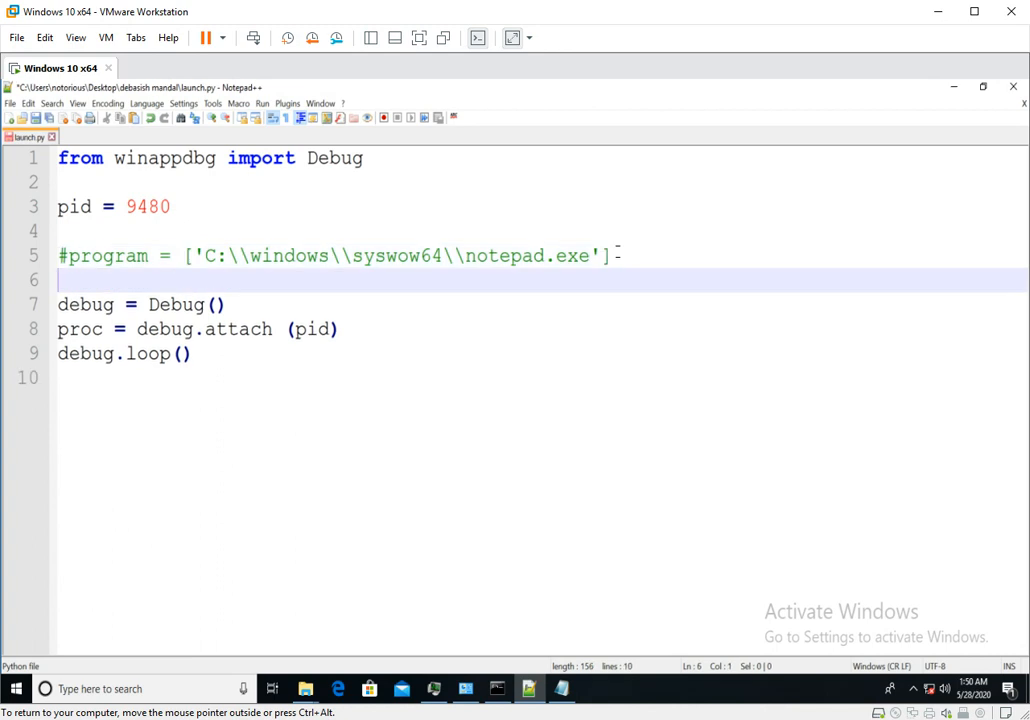
{"action": "type", "text": "print ''"}
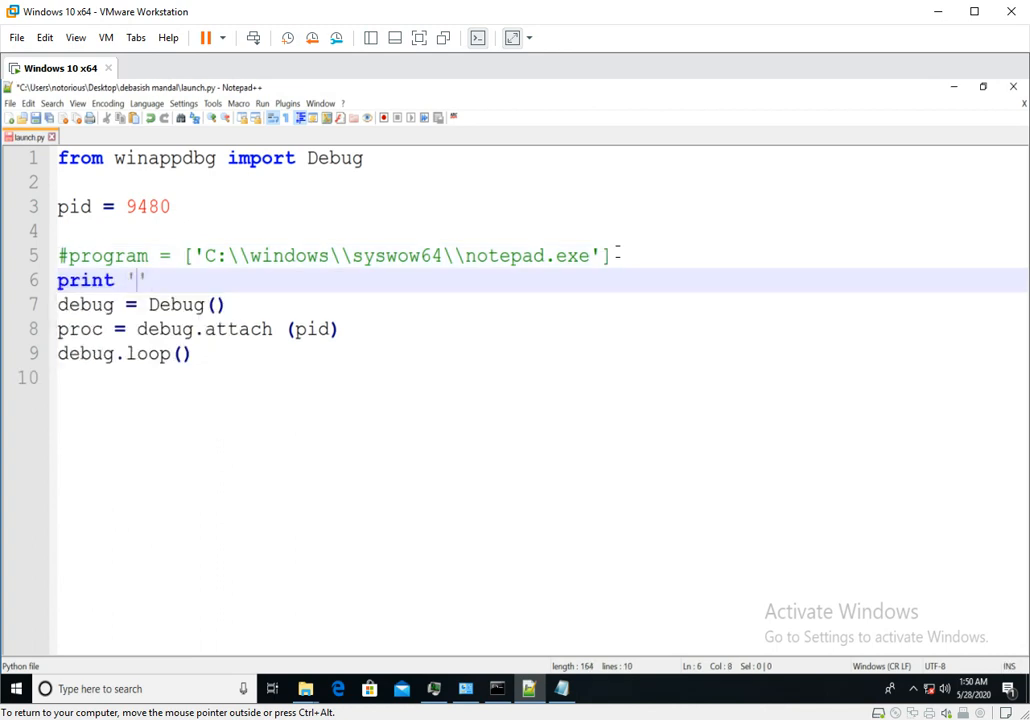
{"action": "type", "text": "Attching to"}
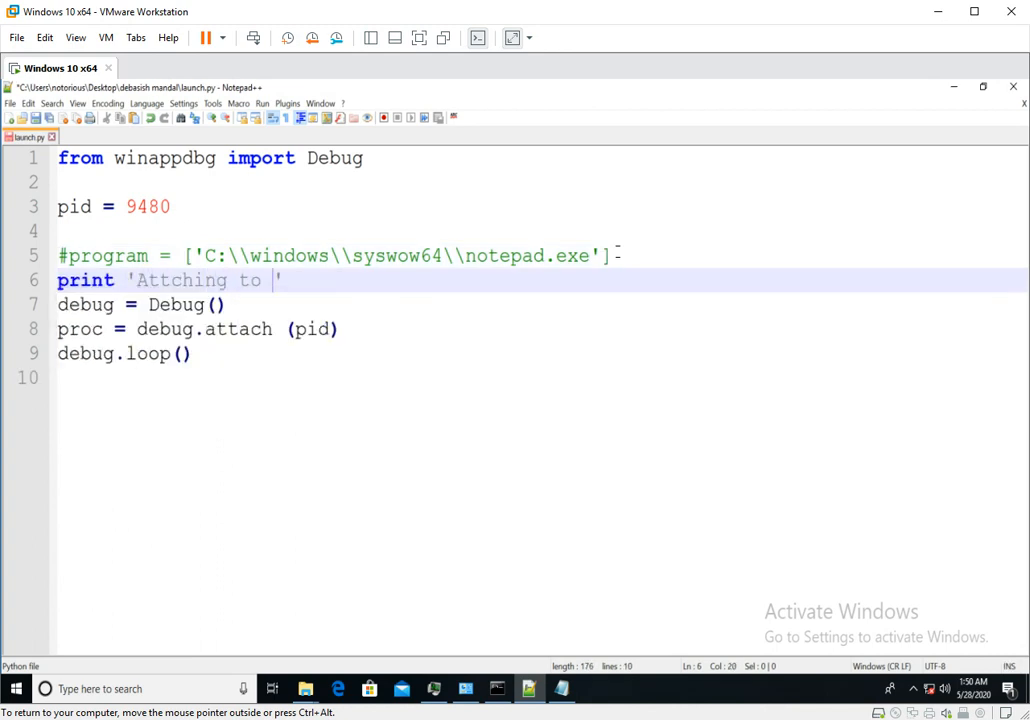
{"action": "type", "text": "',pid"}
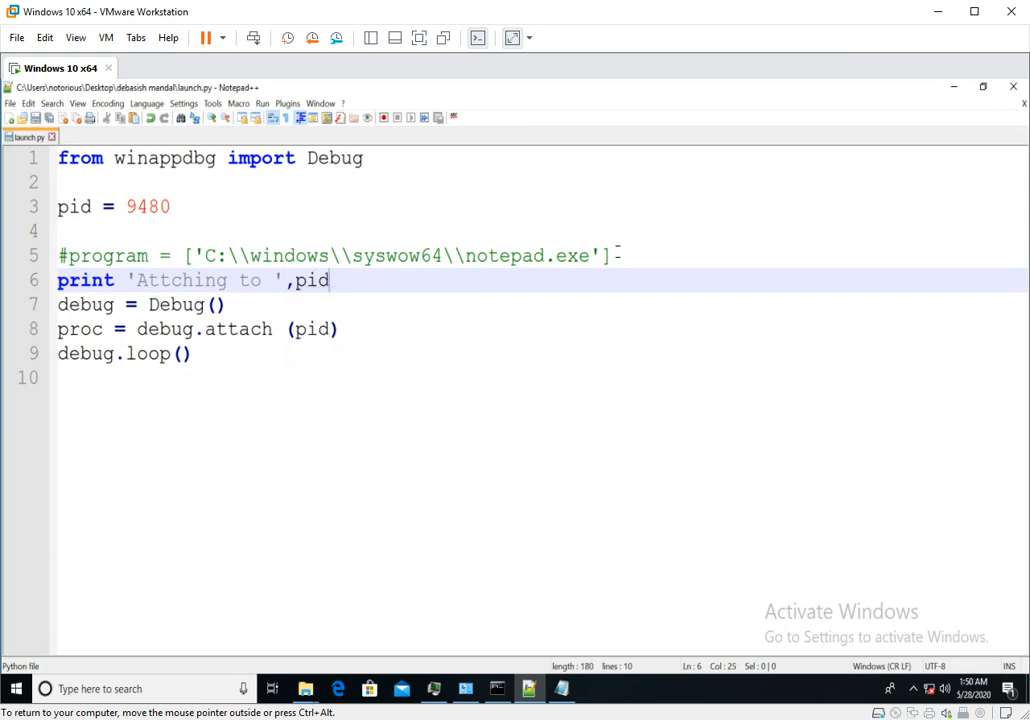
{"action": "left_click", "coordinate": [465, 688]}
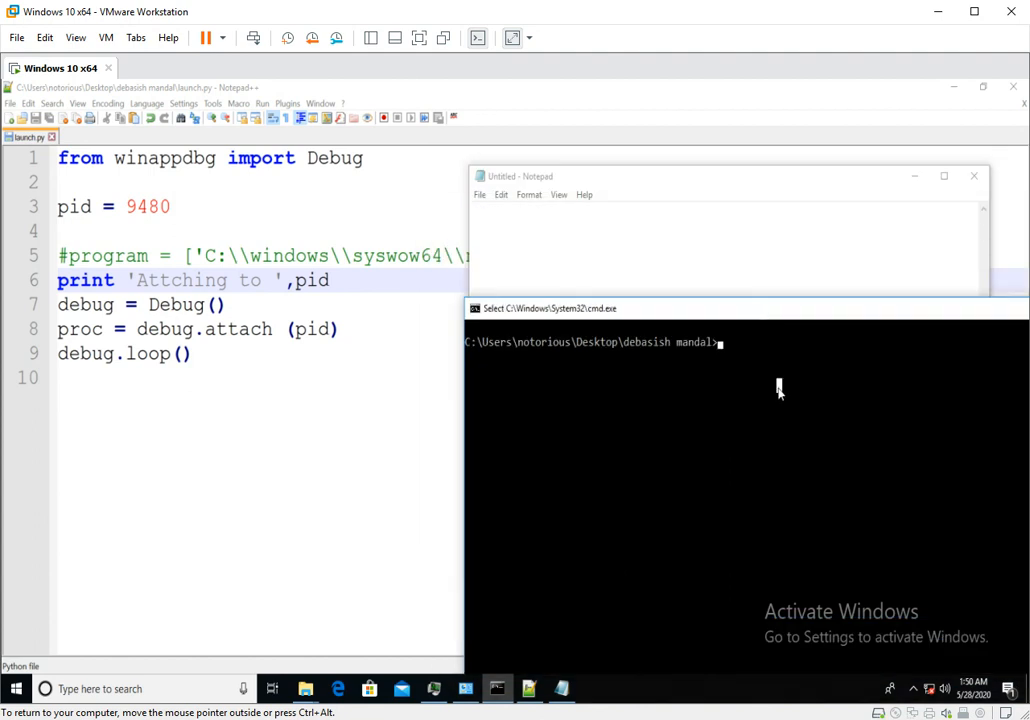
- Run python launch.py to print 'Attching to 9480', then bring Notepad forward
{"action": "type", "text": "python"}
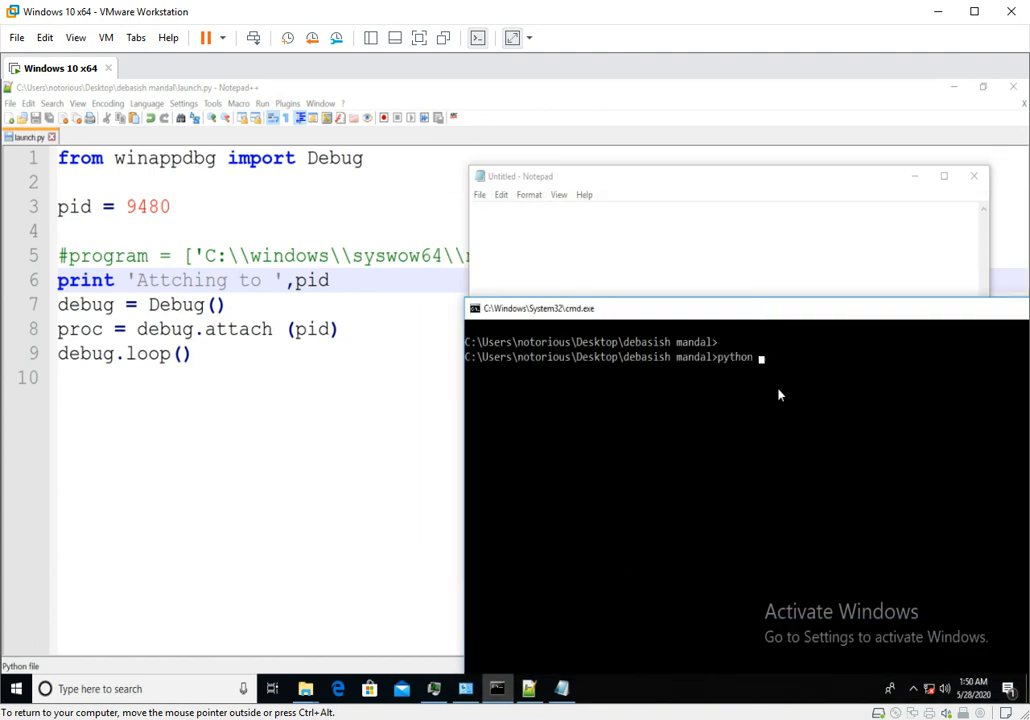
{"action": "type", "text": "launch.py"}
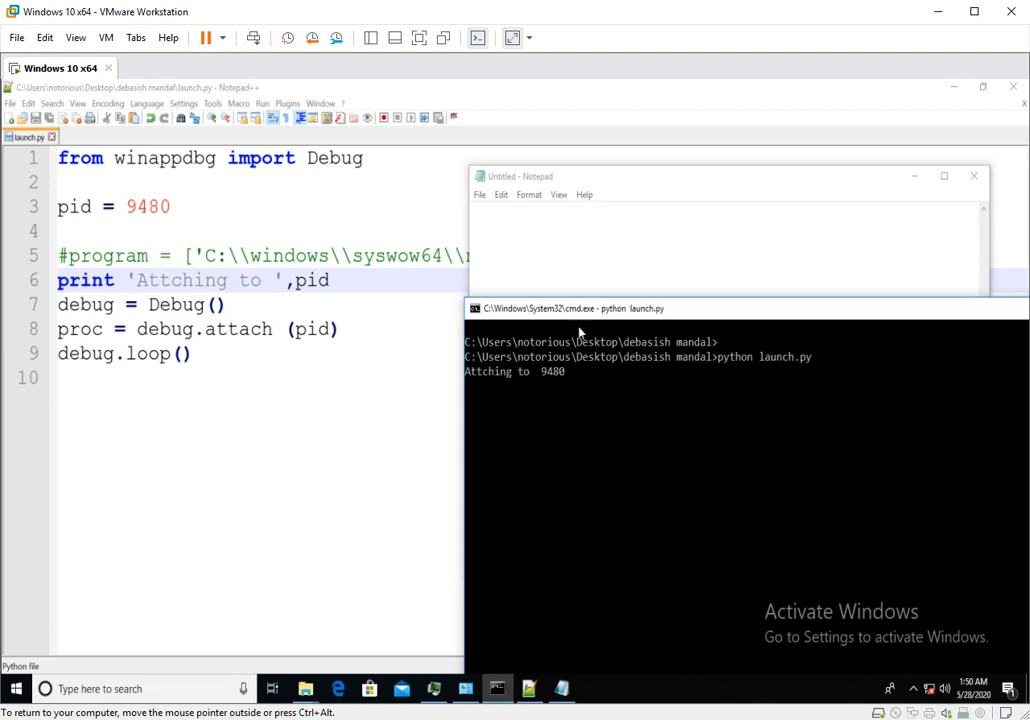
{"action": "left_click_drag", "start_coordinate": [540, 175], "coordinate": [210, 185]}
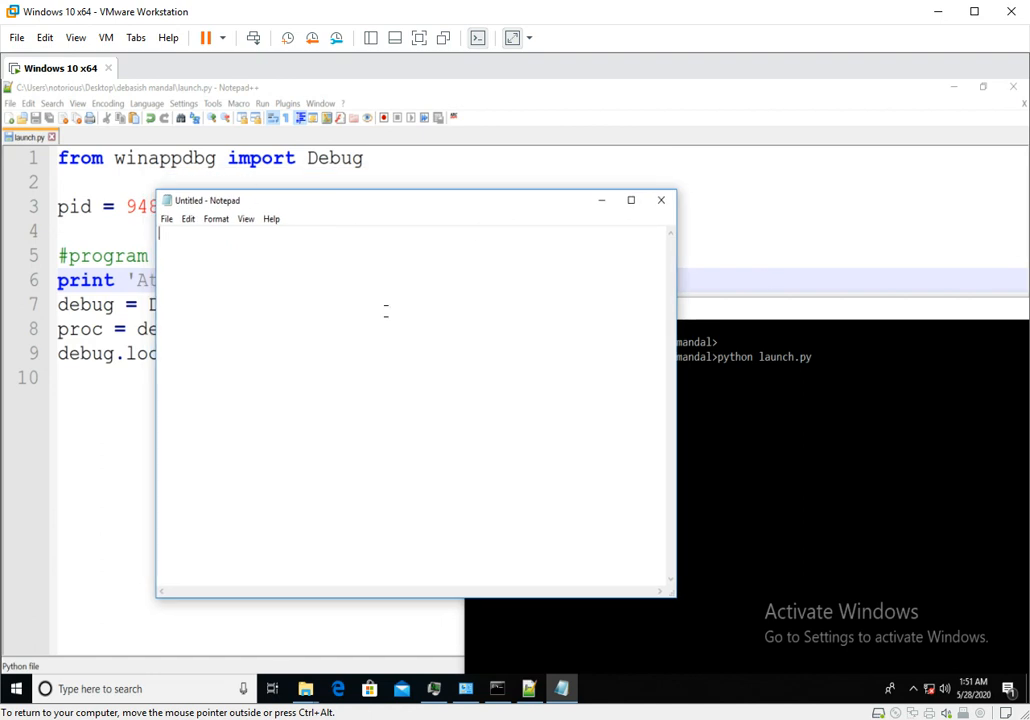
{"action": "left_click_drag", "start_coordinate": [413, 200], "coordinate": [687, 141]}
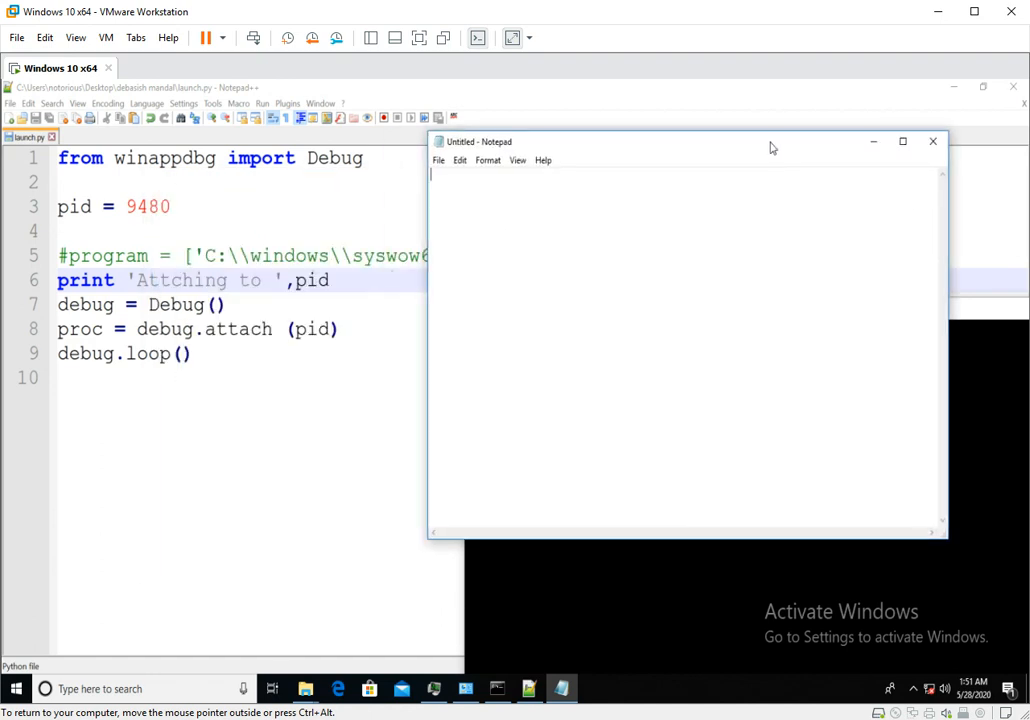
{"action": "left_click_drag", "start_coordinate": [770, 141], "coordinate": [543, 104]}
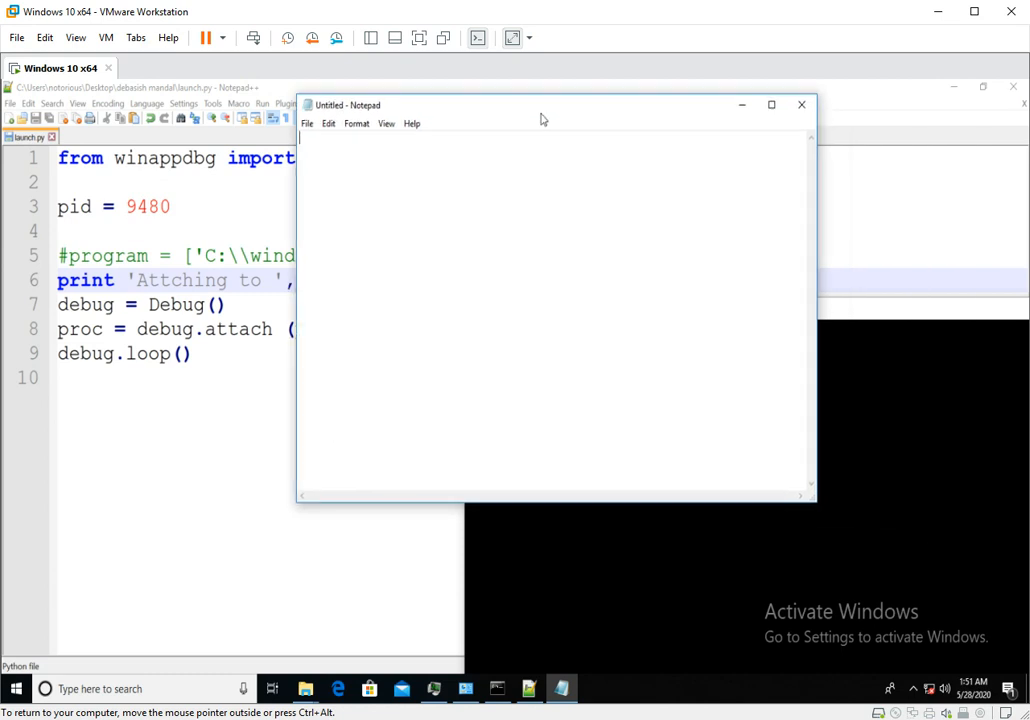